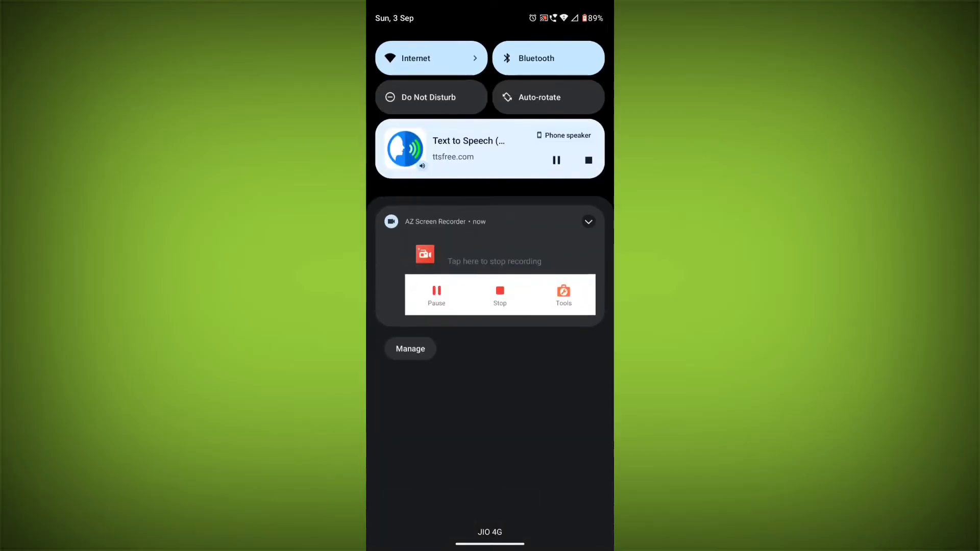
Confirm in Quick Settings Internet panel that Wi-Fi is connected to Tp link.
left_click(430, 57)
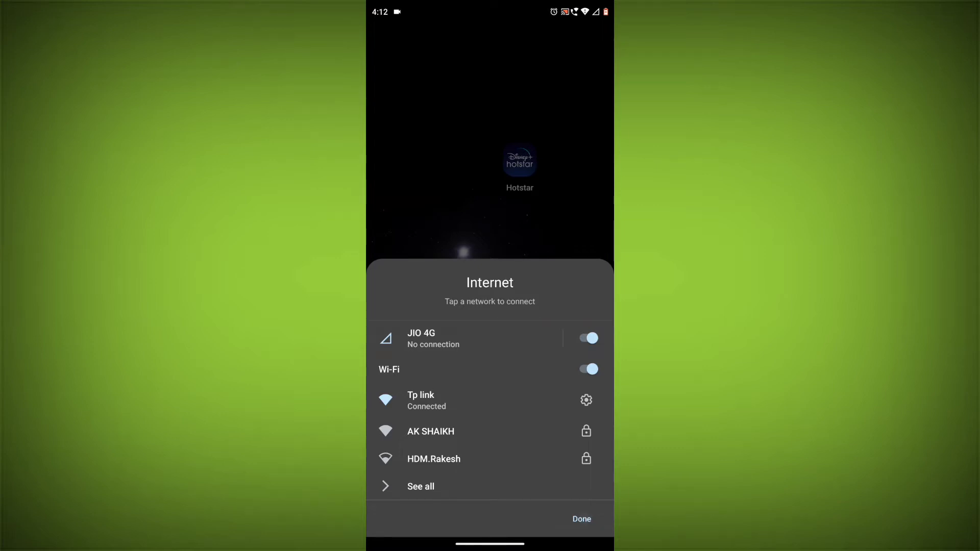
left_click(580, 519)
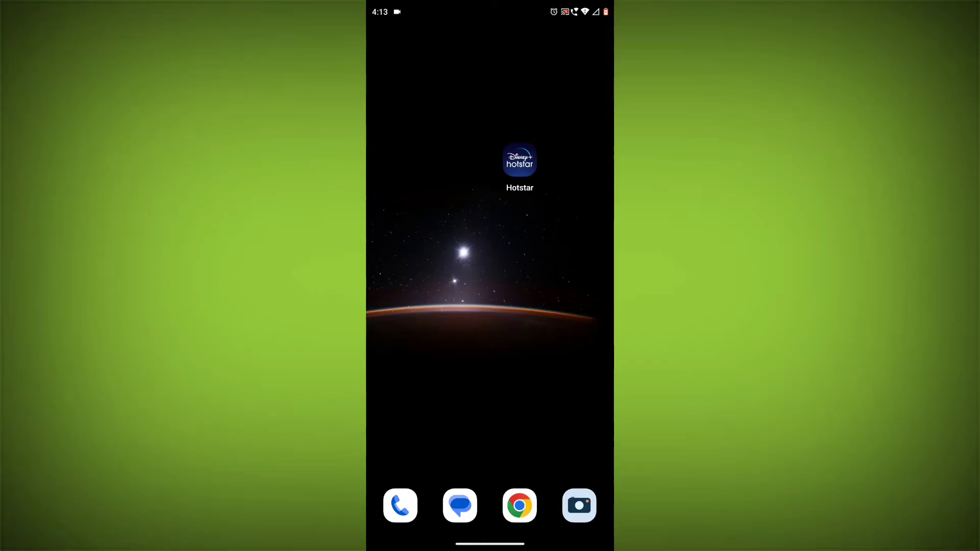
Log out of Hotstar via My Space > Help & Settings > Log Out.
left_click(518, 160)
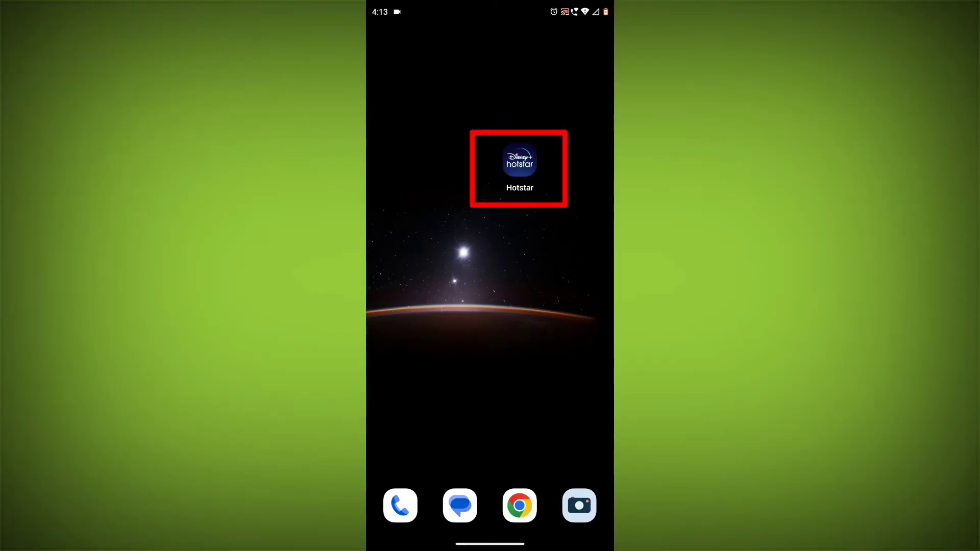
left_click(519, 157)
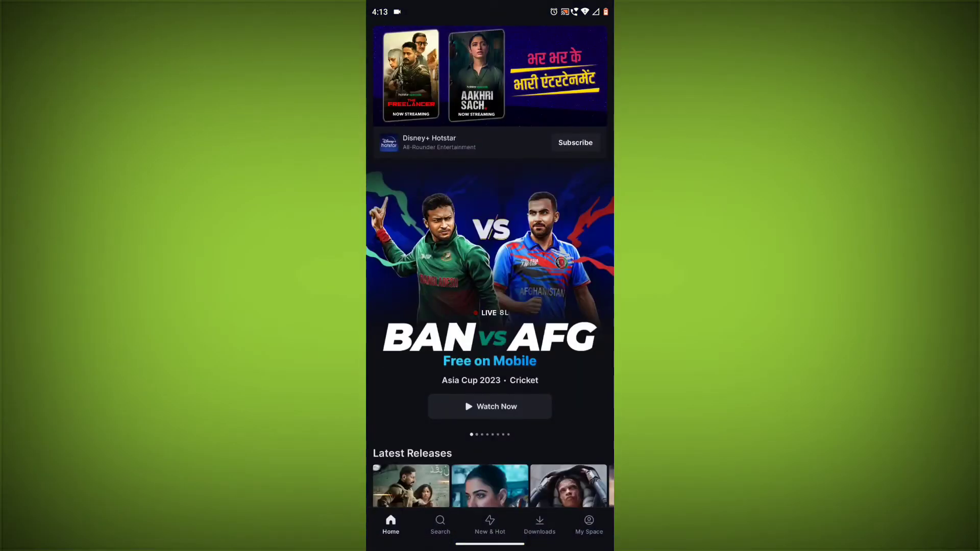
left_click(588, 525)
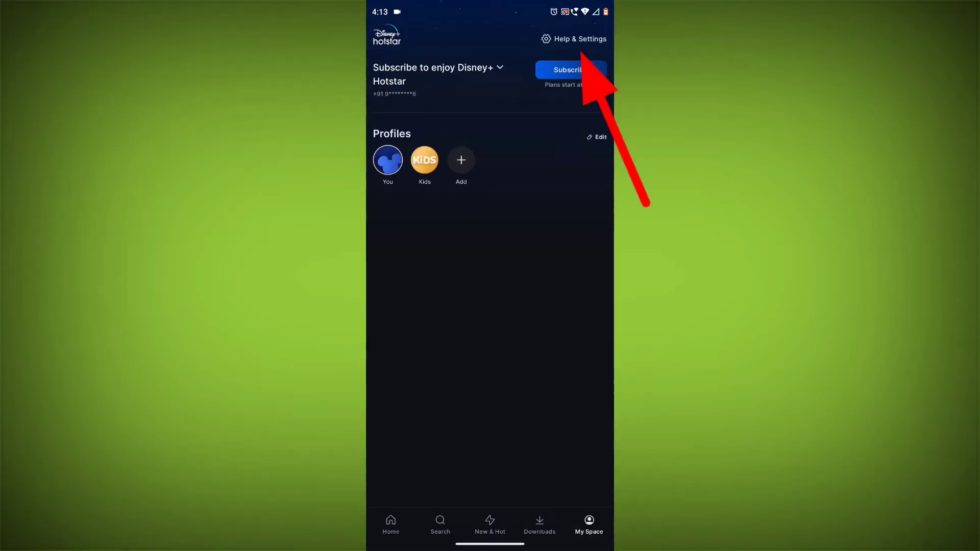
left_click(573, 39)
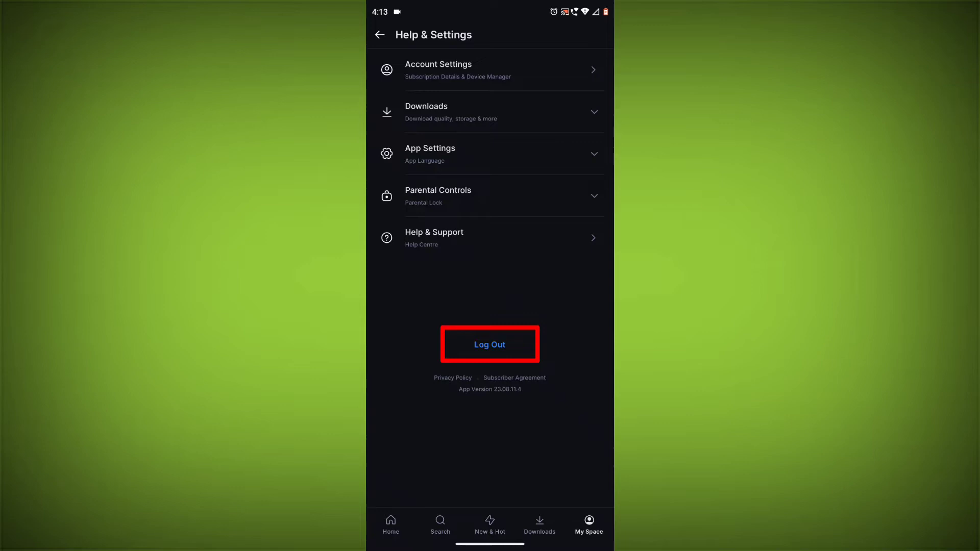
left_click(489, 344)
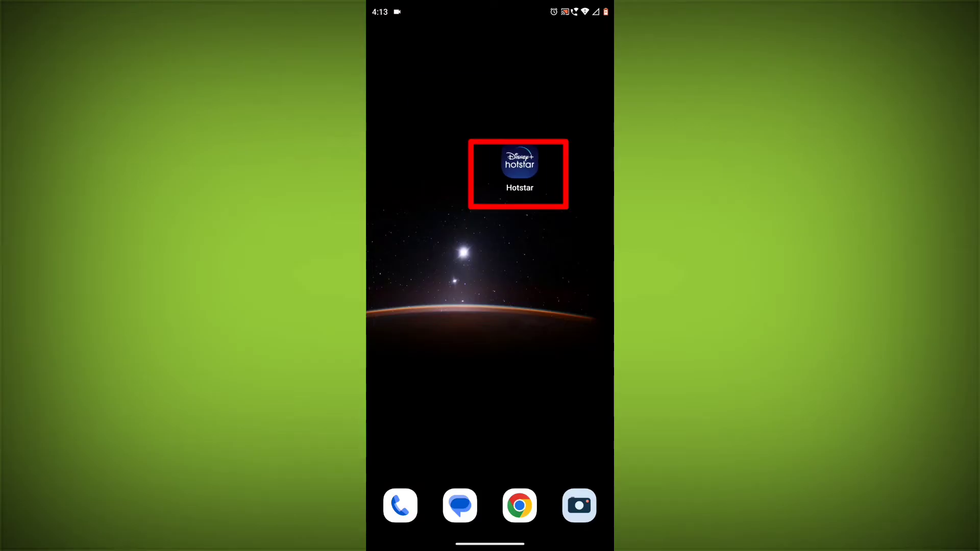
Force stop Hotstar from its App info page.
left_click(518, 160)
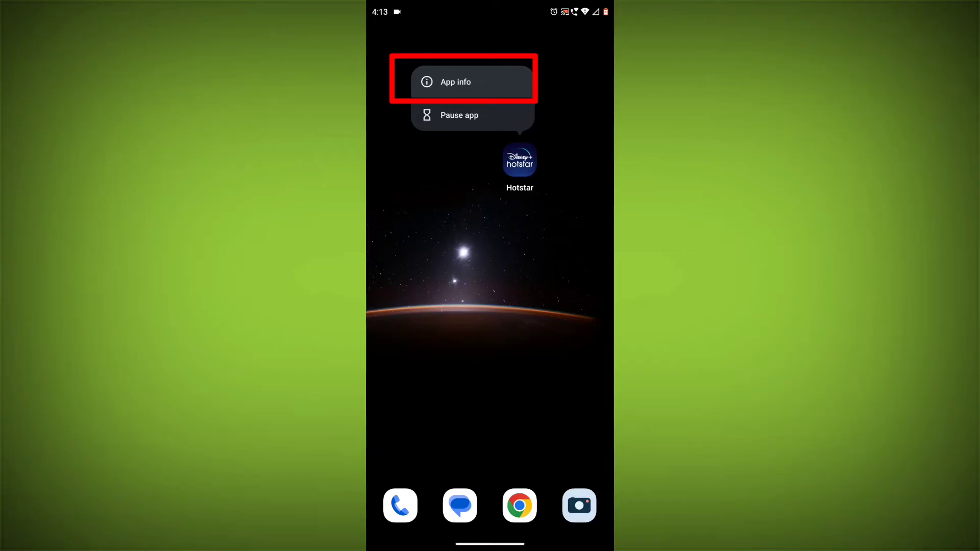
left_click(457, 81)
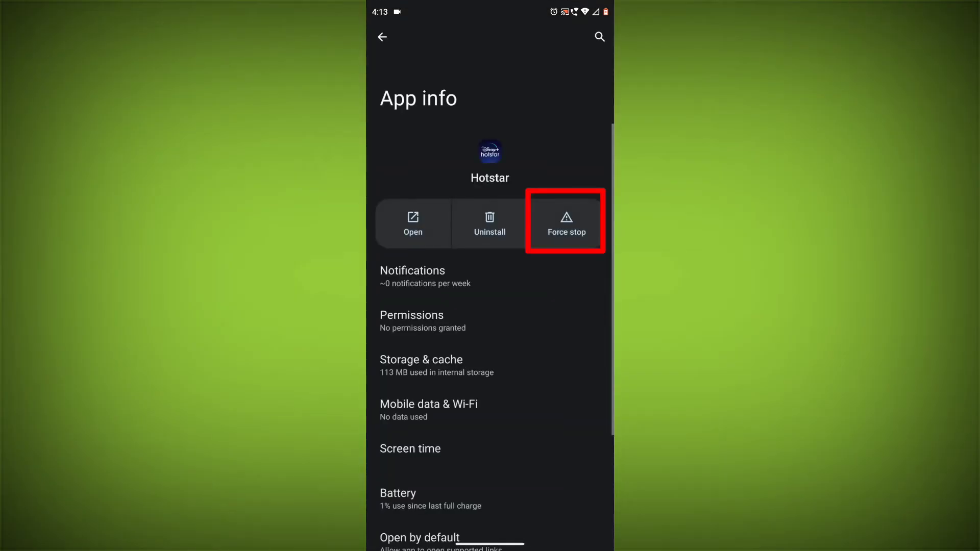
left_click(566, 222)
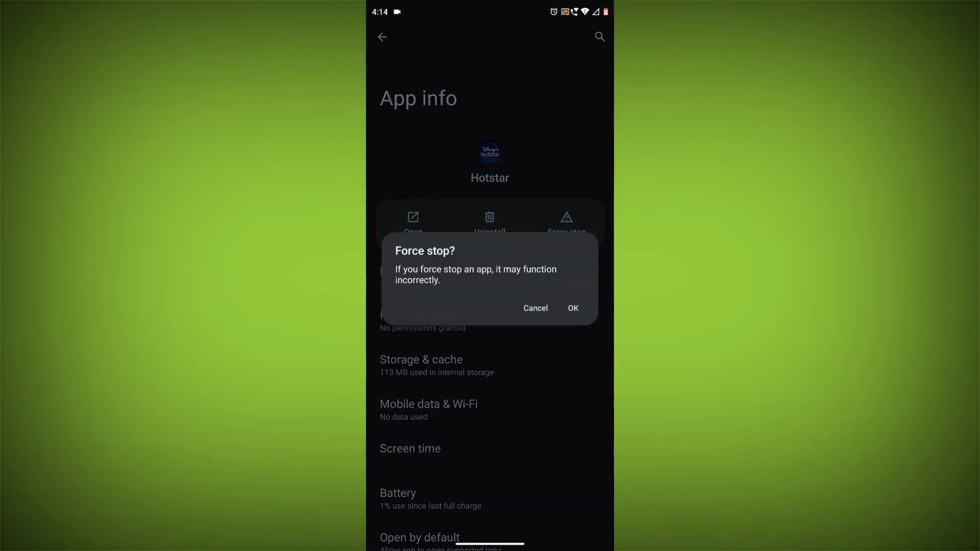
left_click(534, 309)
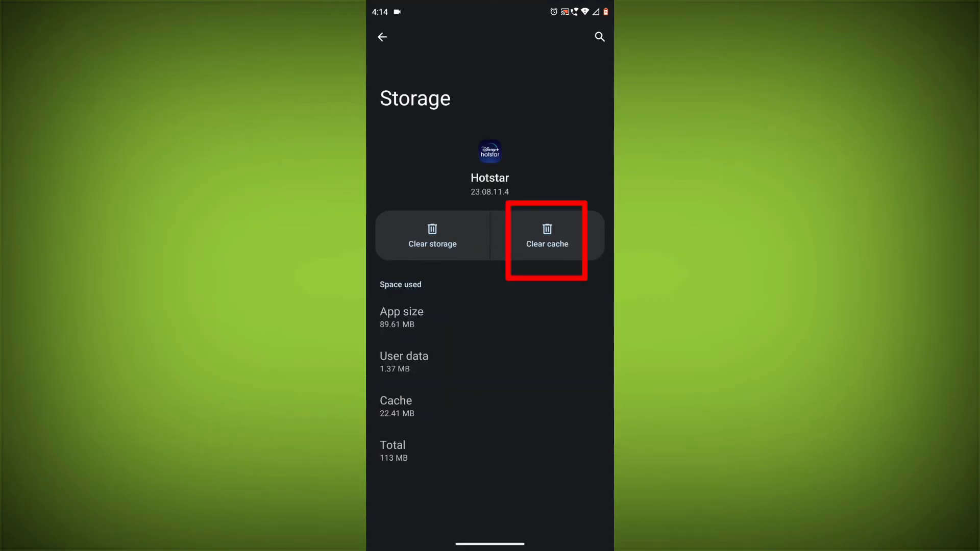
Clear Hotstar's cache and stored app data to 0 B.
left_click(546, 236)
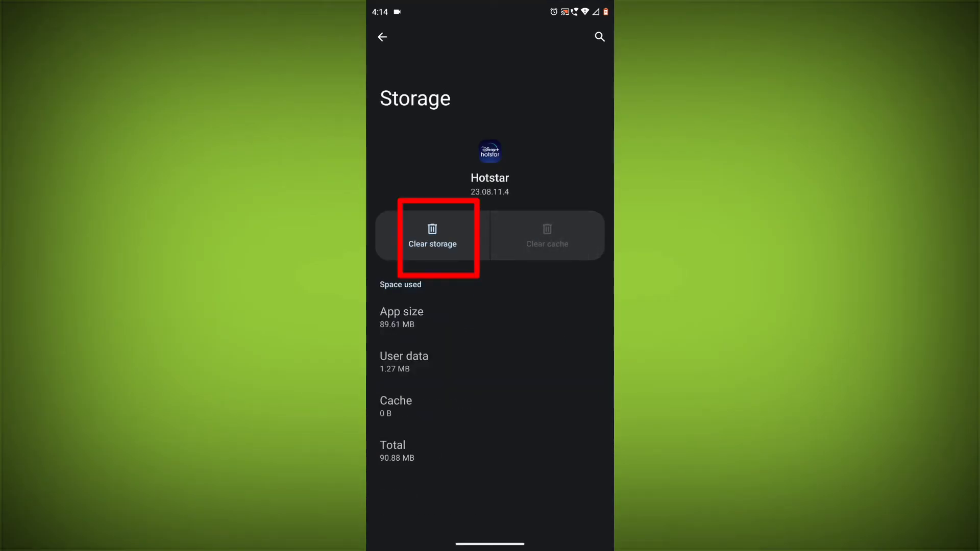
left_click(431, 236)
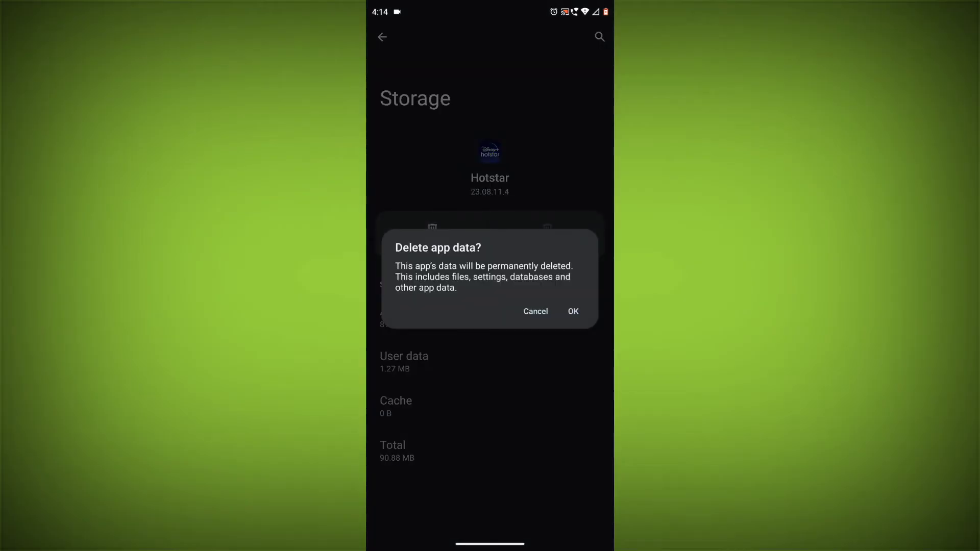
left_click(536, 312)
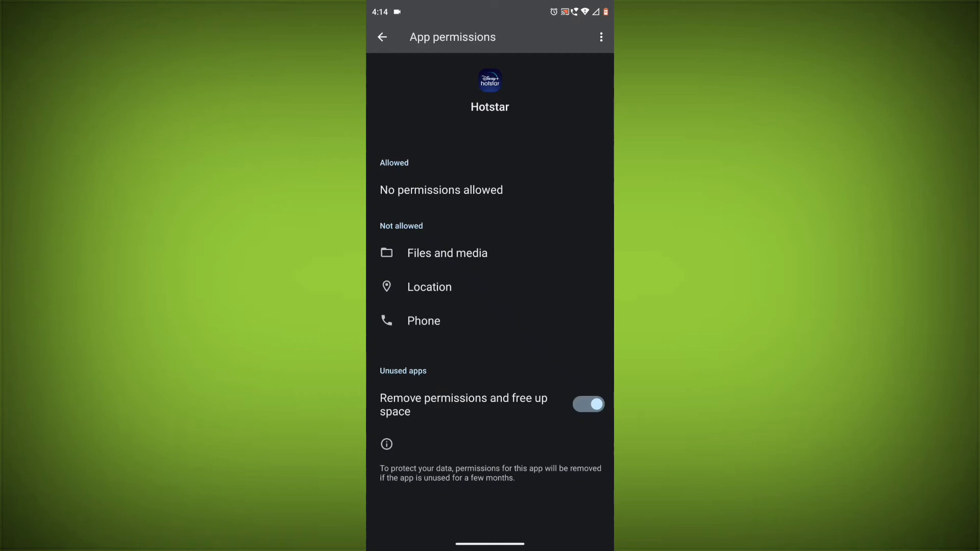
Set Hotstar's location permission to Ask every time.
left_click(430, 286)
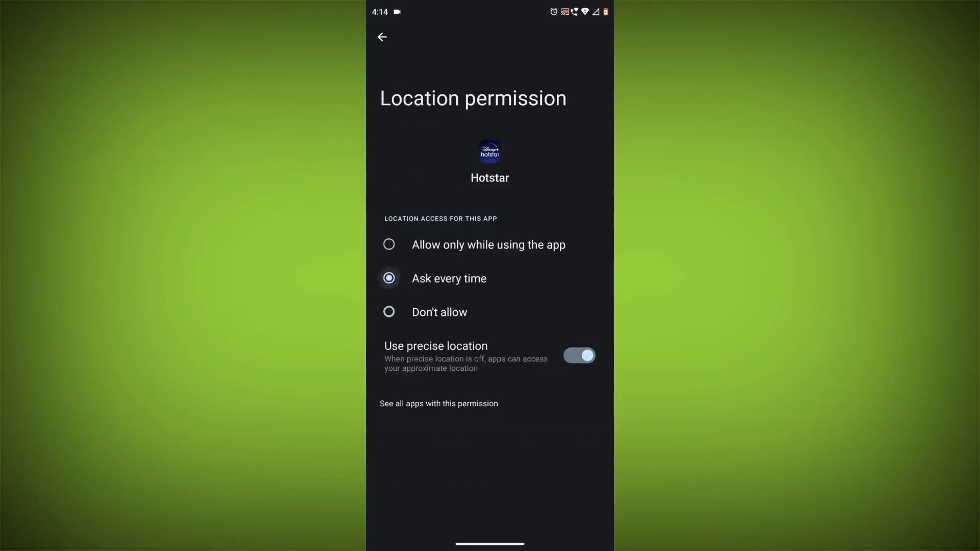
left_click(382, 37)
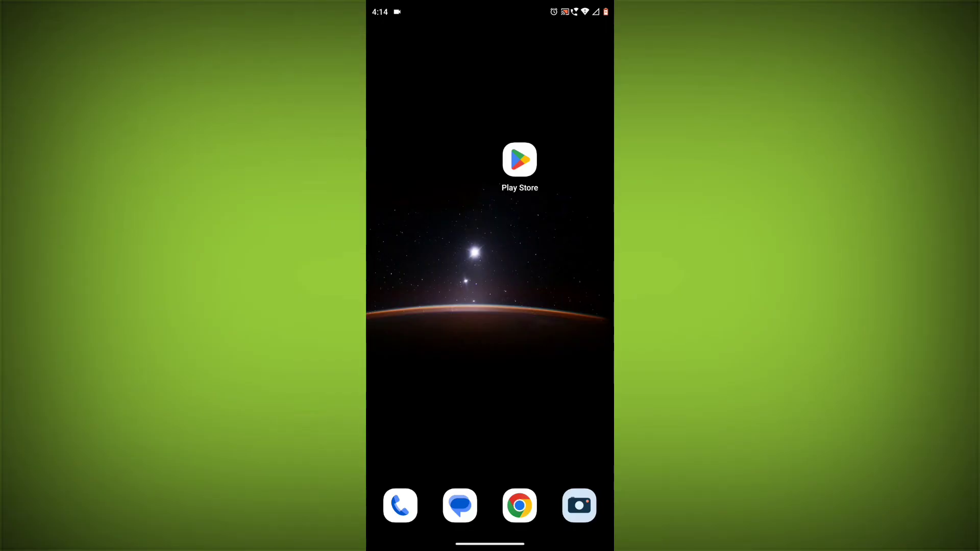
Search Play Store for Disney Hotstar and confirm it is installed with no update pending.
left_click(519, 160)
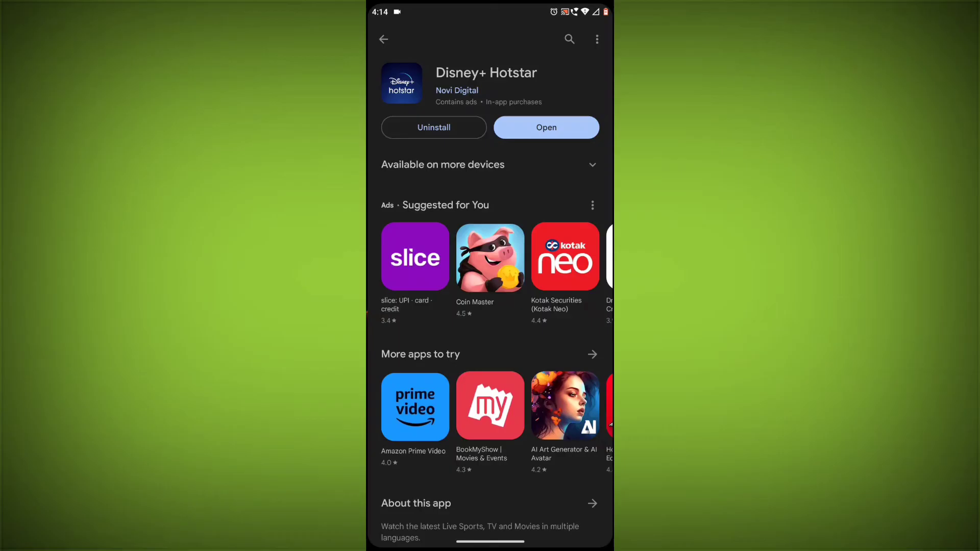
left_click(569, 39)
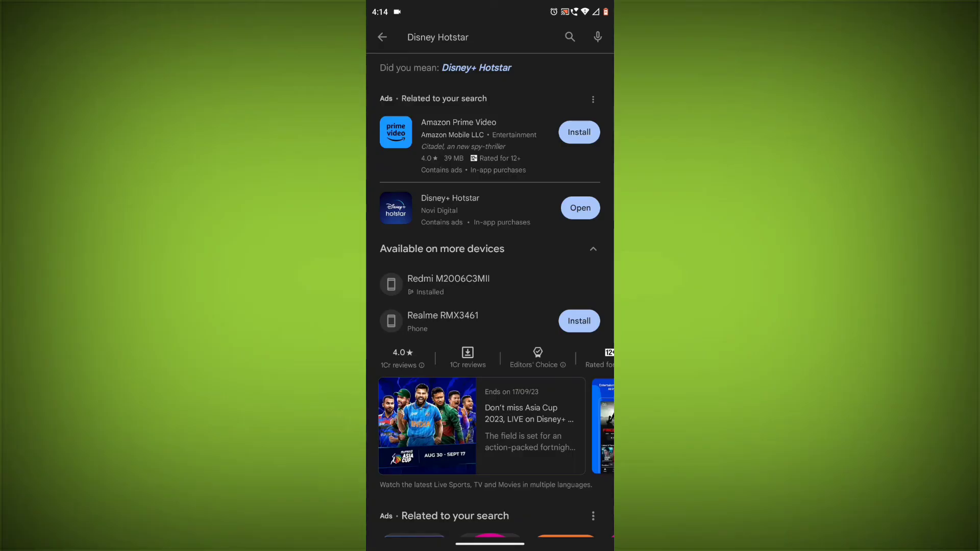
left_click(449, 207)
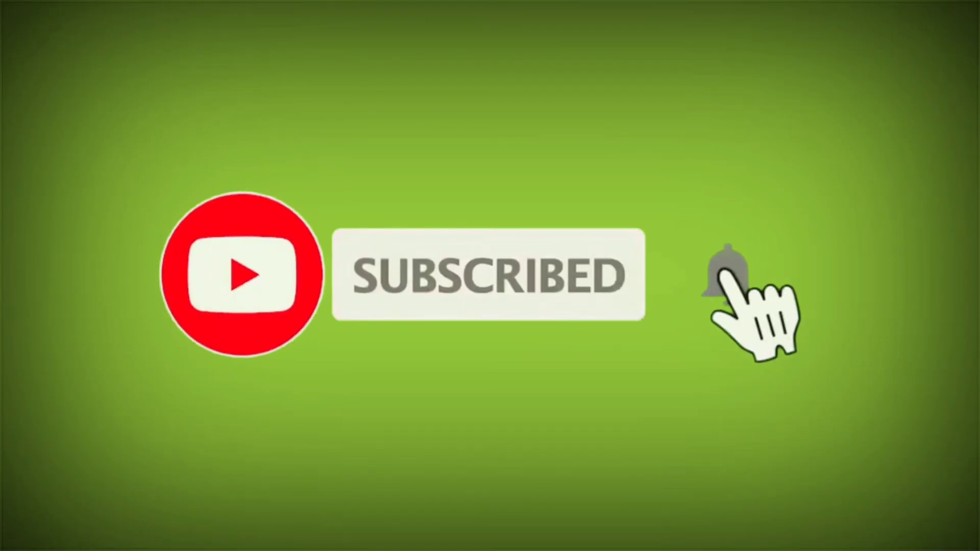
left_click(725, 275)
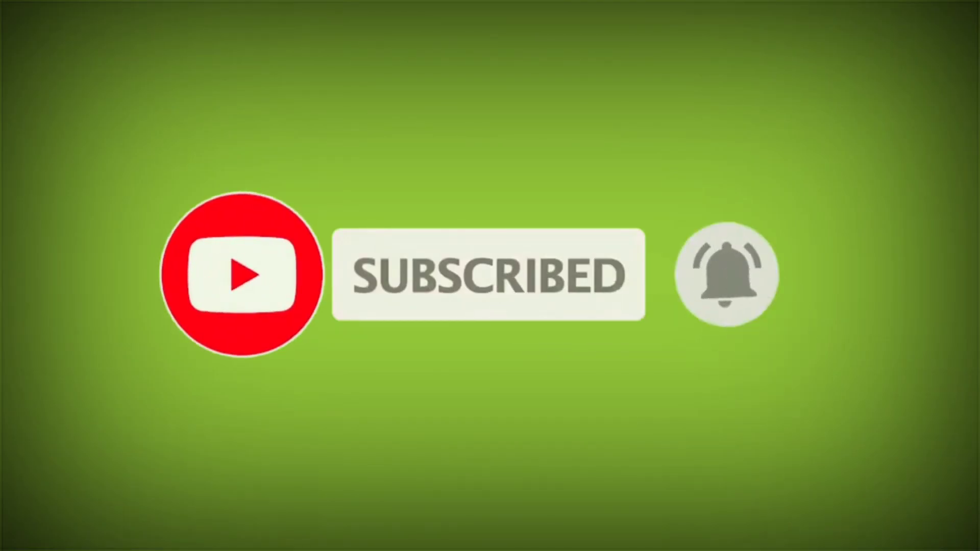